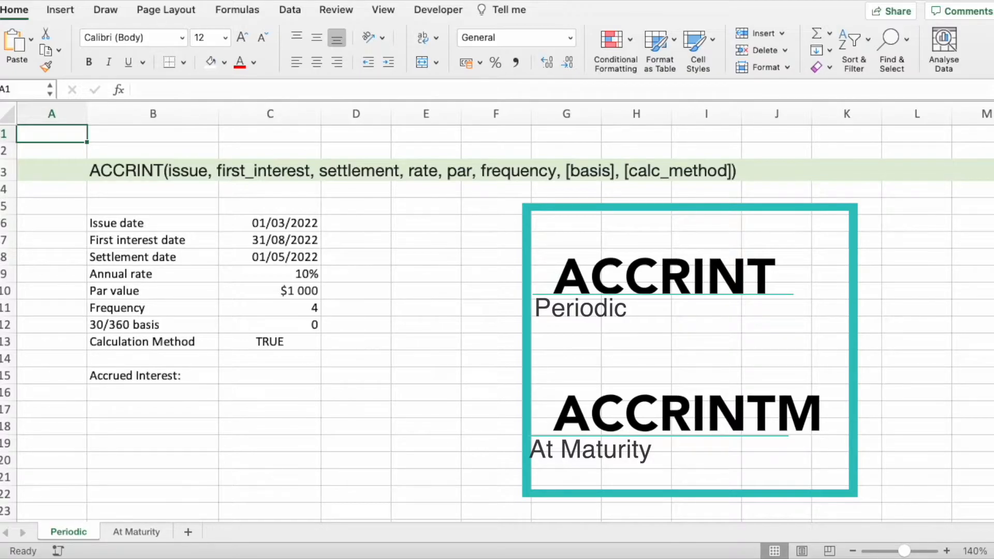
# - Switch to the At Maturity sheet holding the ACCRINTM inputs
pyautogui.click(135, 531)
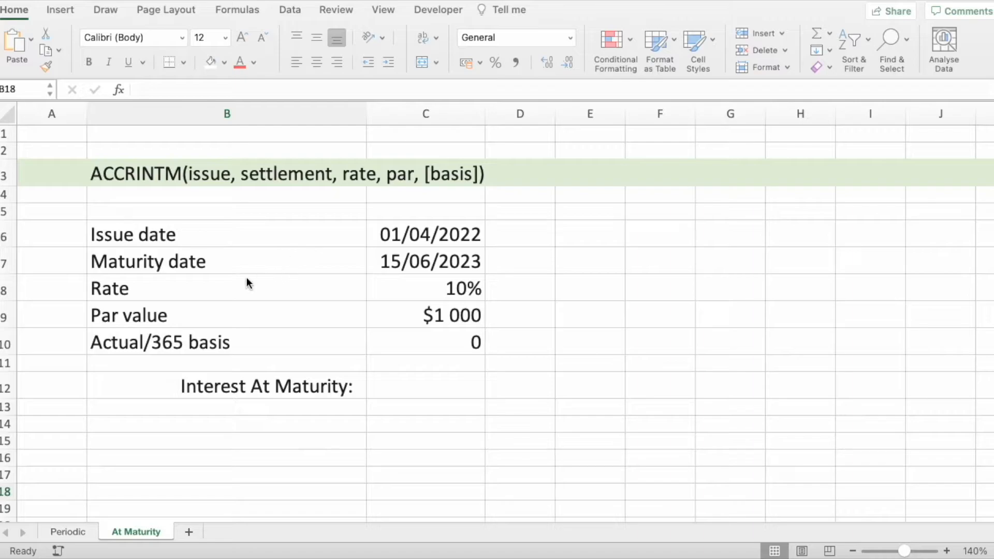
pyautogui.moveTo(193, 186)
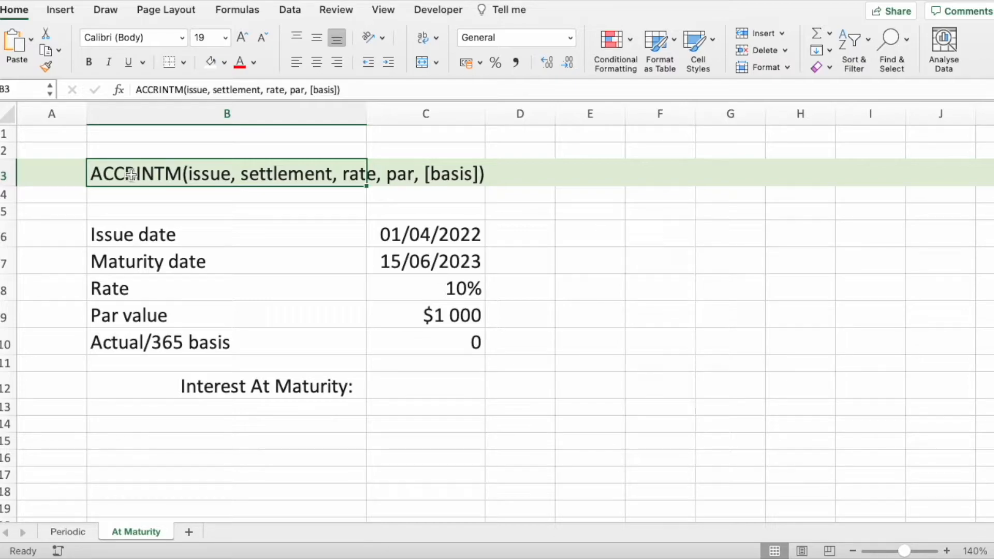
pyautogui.moveTo(171, 176)
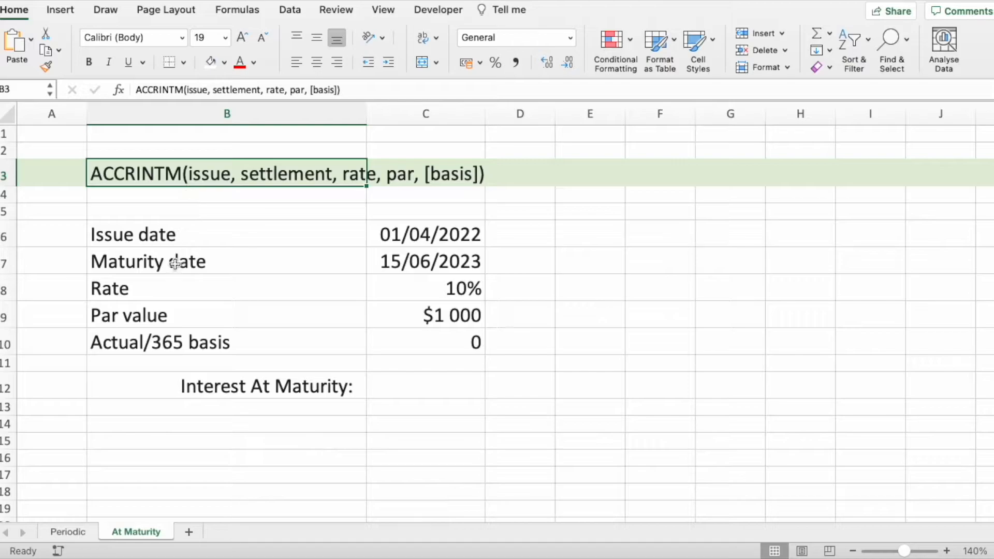
pyautogui.moveTo(131, 352)
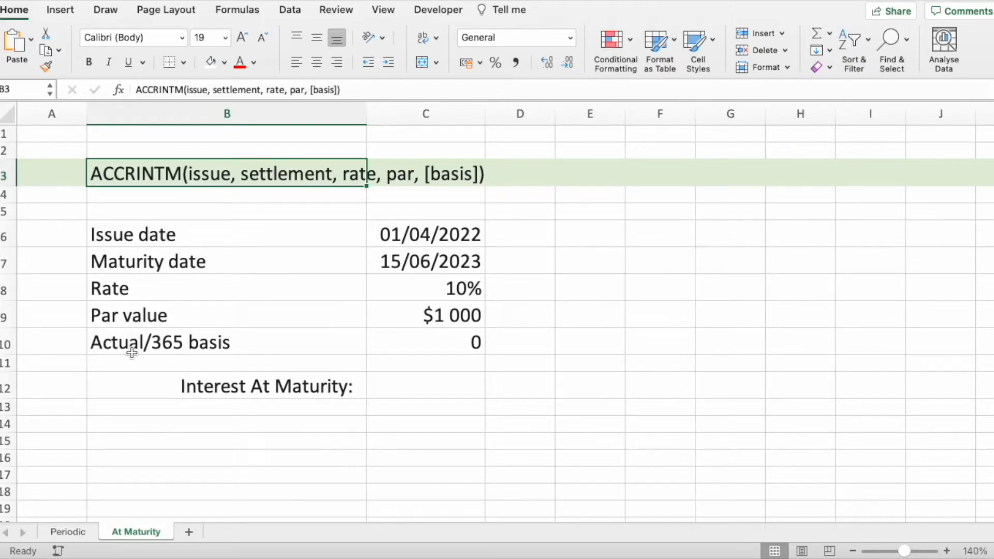
pyautogui.moveTo(273, 225)
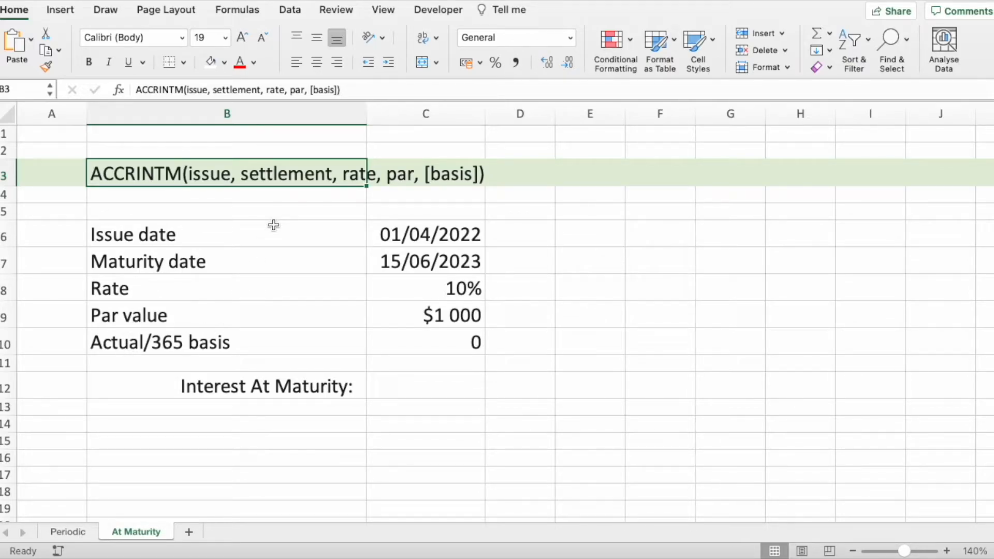
pyautogui.moveTo(424, 236)
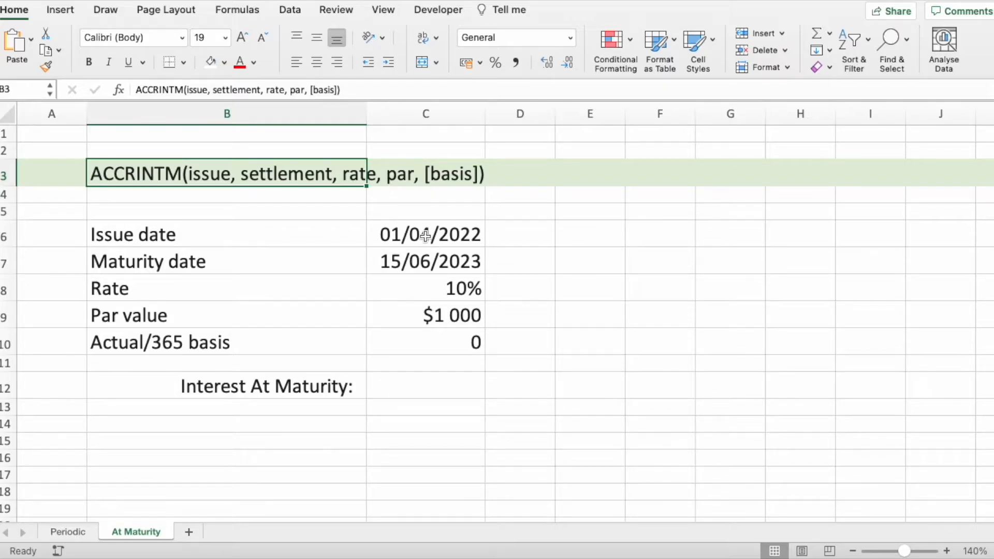
pyautogui.click(425, 234)
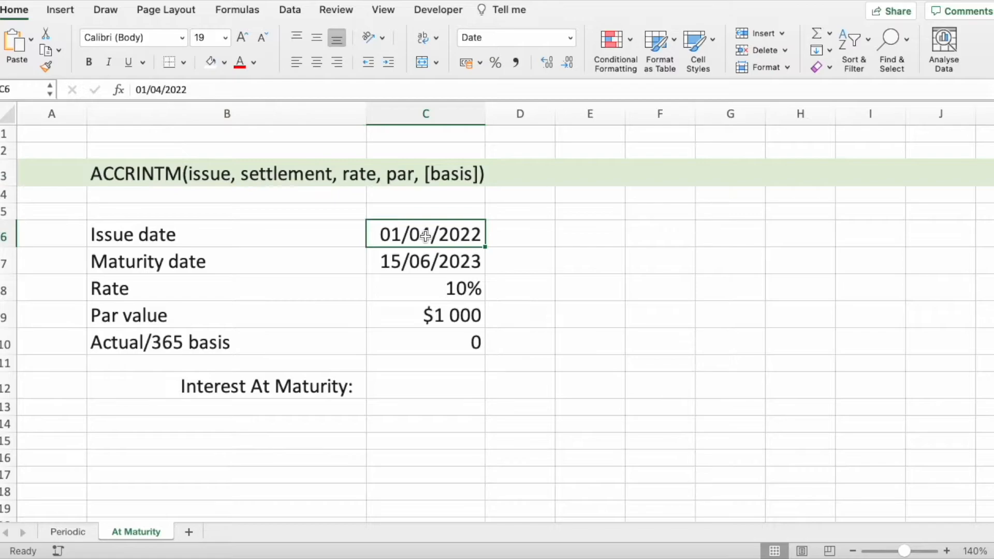
pyautogui.moveTo(294, 262)
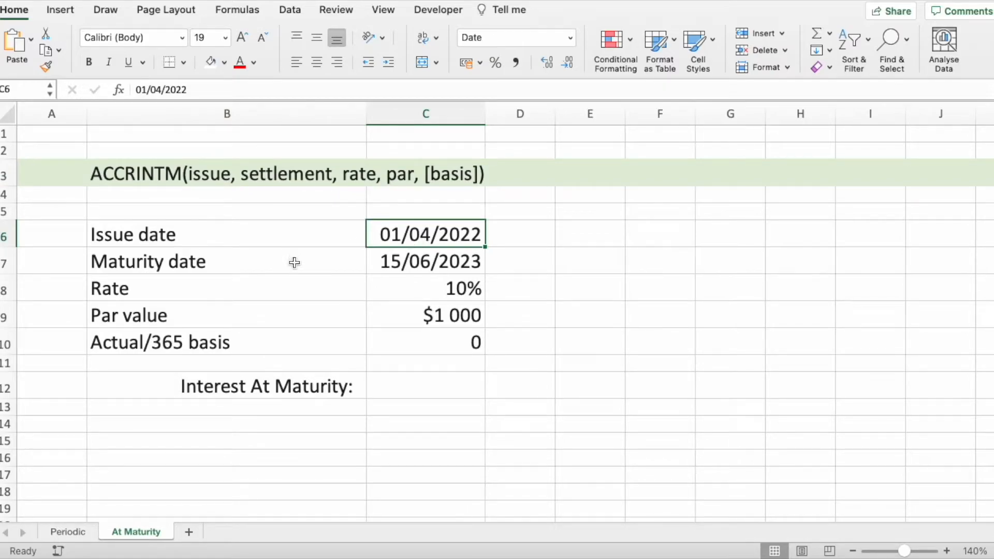
pyautogui.moveTo(458, 271)
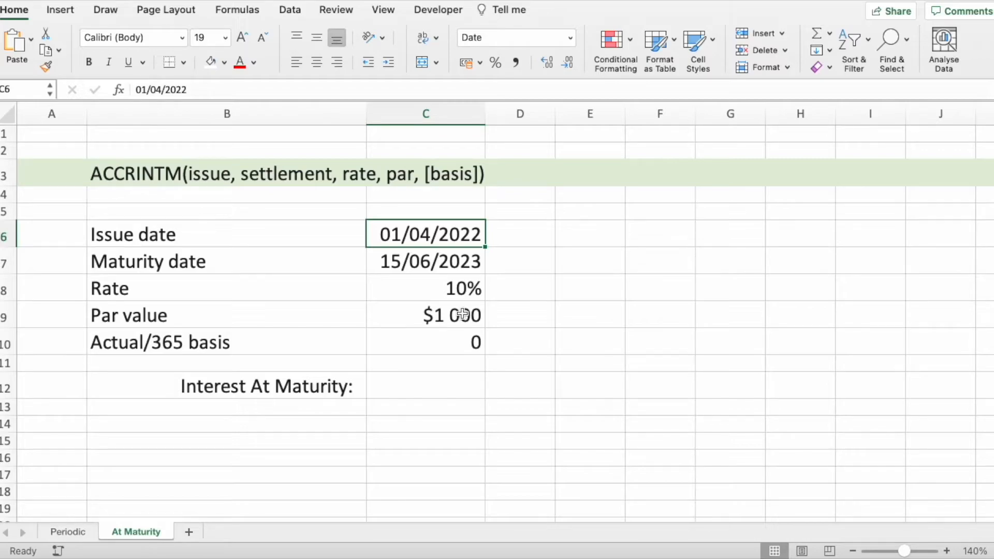
# - Select cell C12 beside the Interest At Maturity label to begin an entry
pyautogui.click(424, 315)
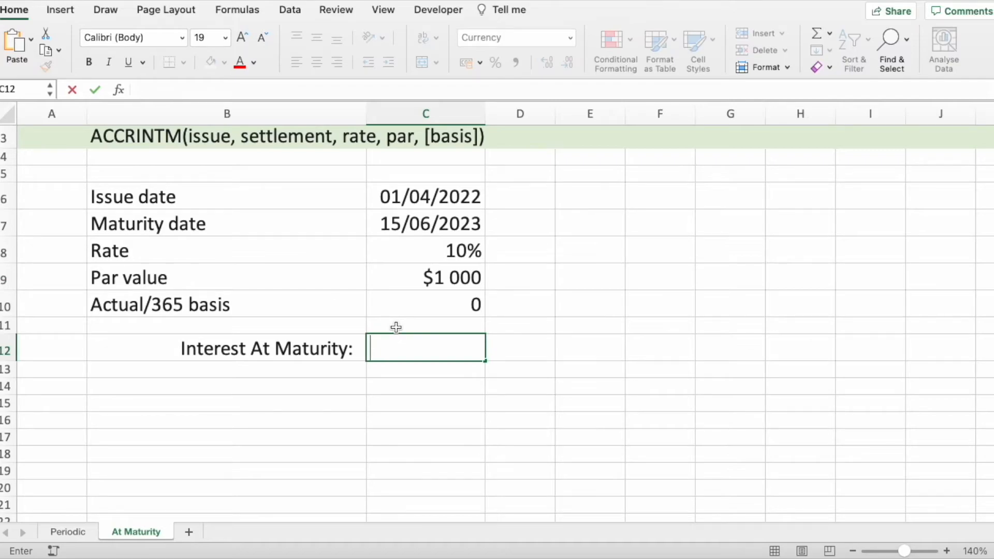
# - Enter =ACCRINTM(C6,C7,C8,C9,C10) in C12, returning $120.56
pyautogui.write('=')
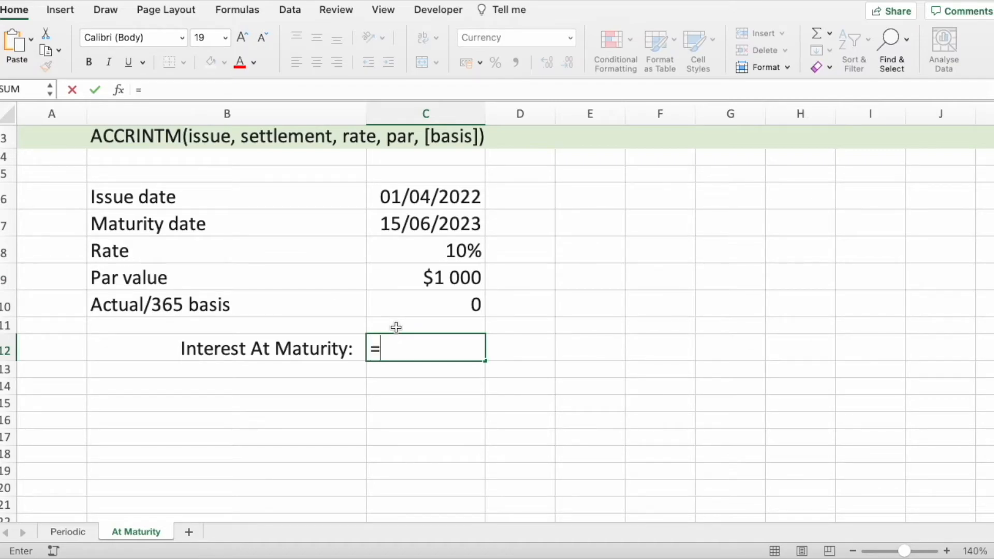
pyautogui.write('a')
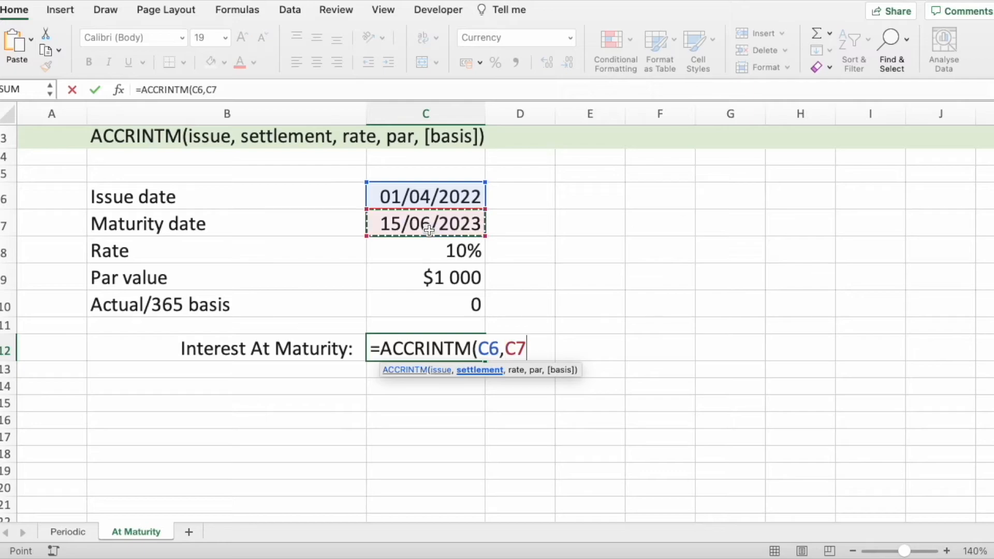
pyautogui.write(',C8,C9,')
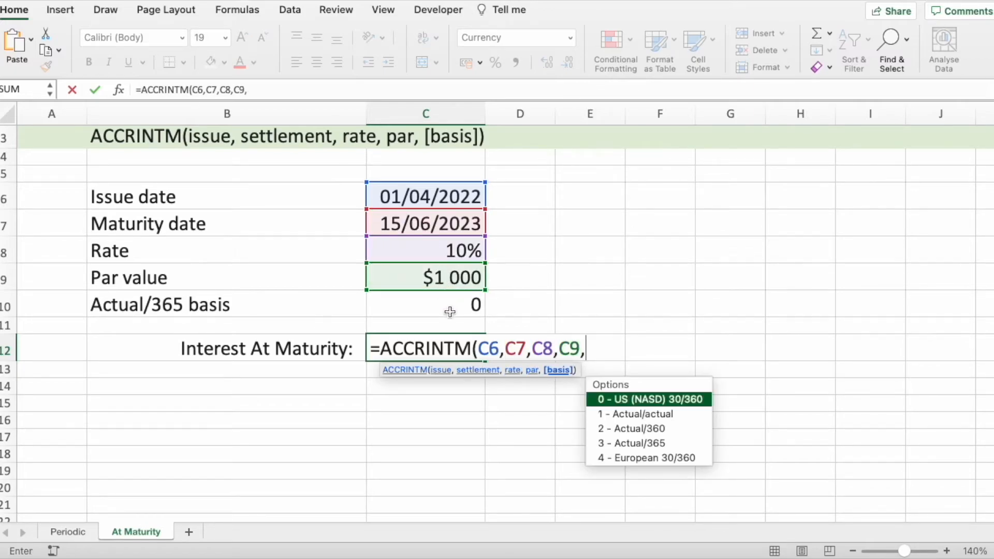
pyautogui.click(424, 304)
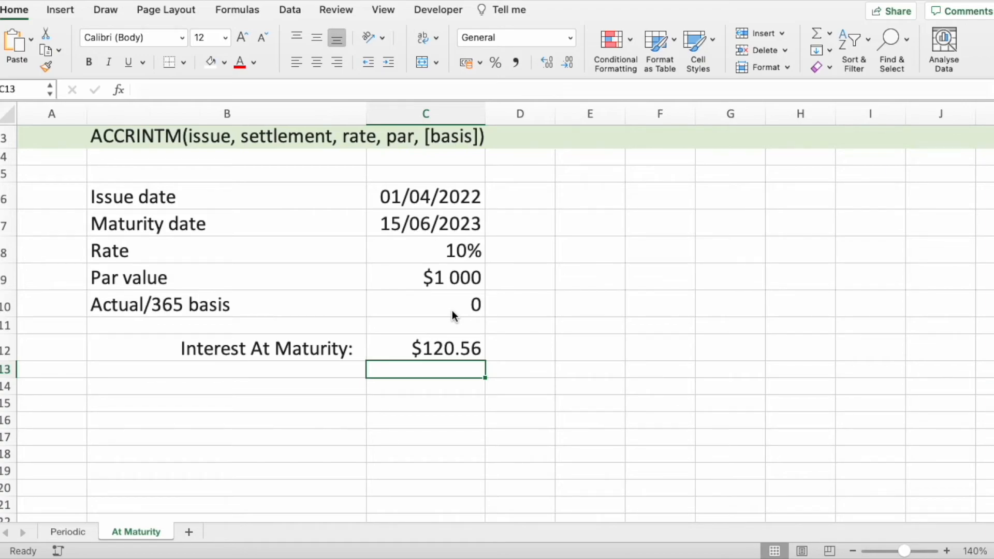
pyautogui.moveTo(425, 256)
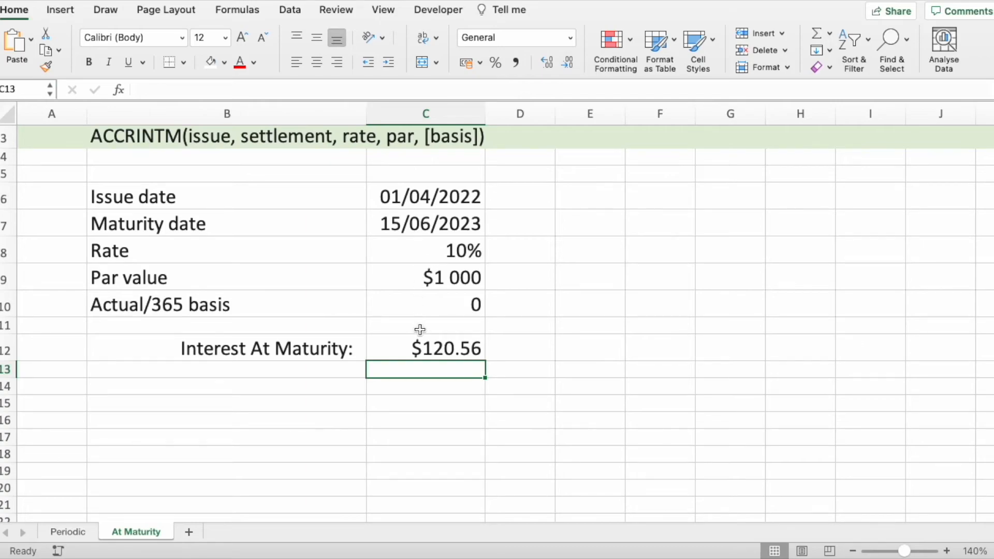
pyautogui.moveTo(415, 226)
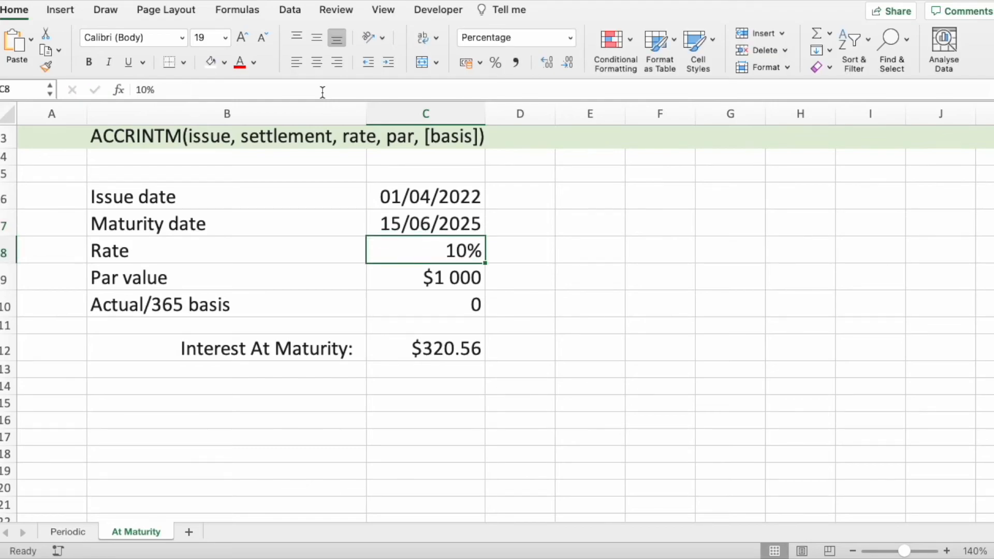
pyautogui.moveTo(496, 154)
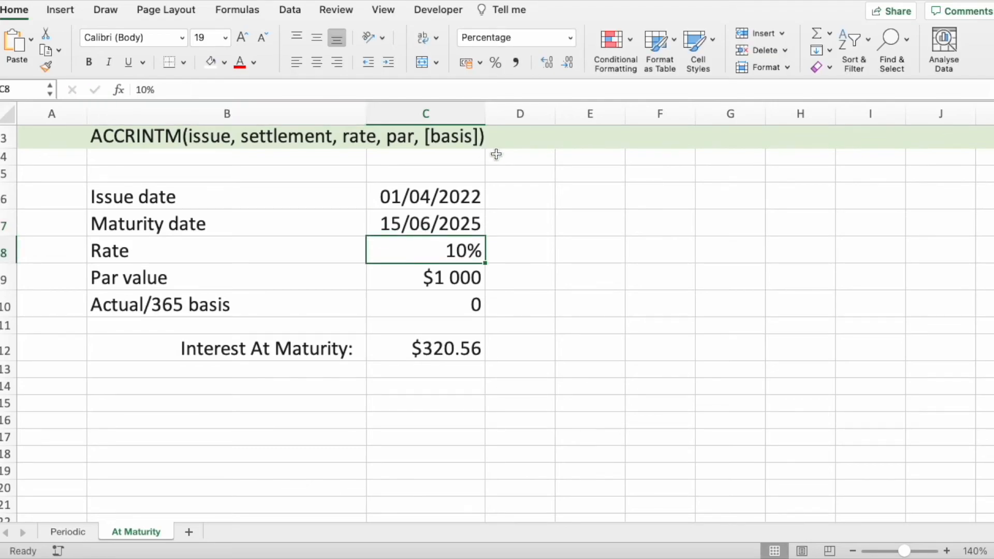
# - Set the rate to 15% and retype the par value as 100
pyautogui.write('15%')
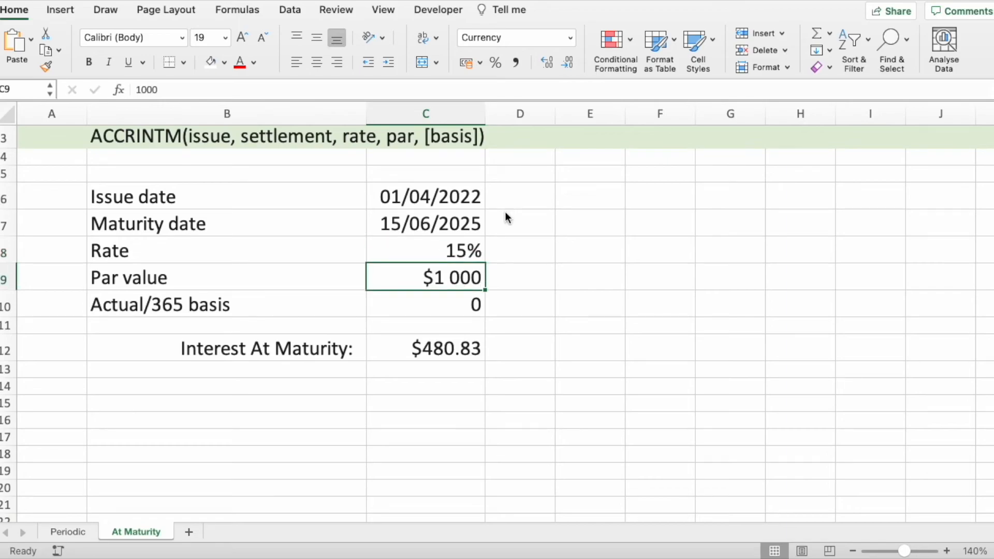
pyautogui.write('100')
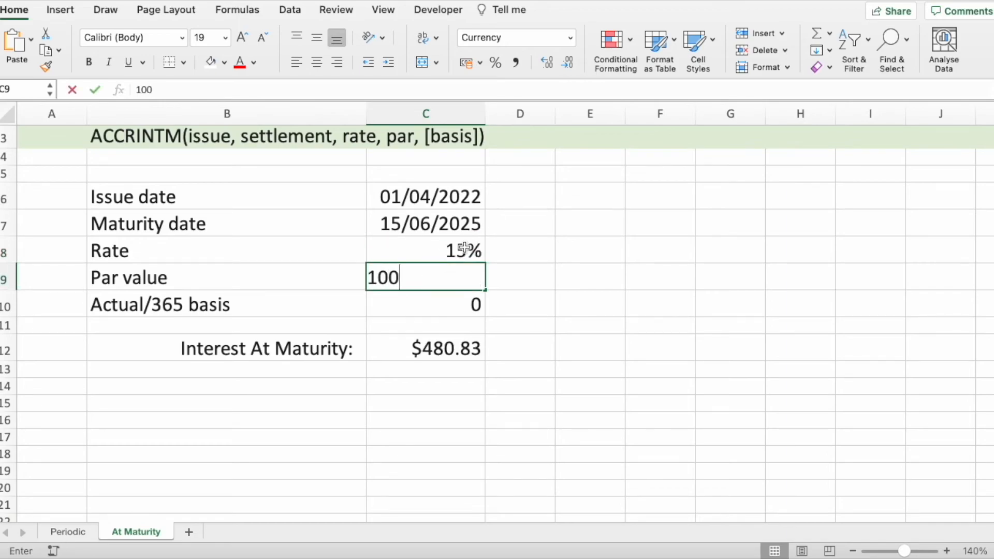